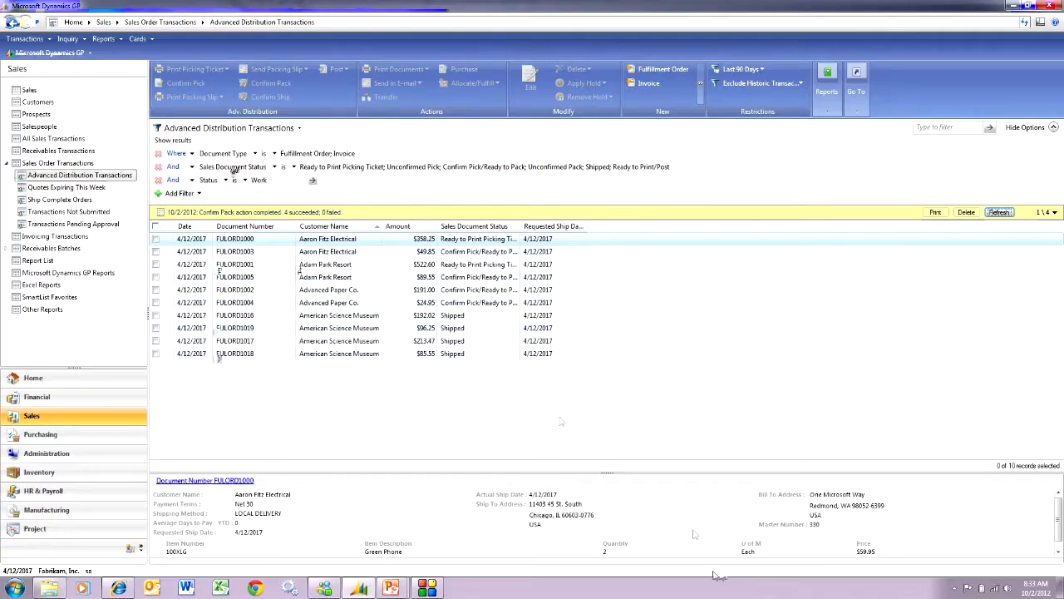
- Mark and open the American Science Museum fulfillment order from the transactions list
left_click(159, 316)
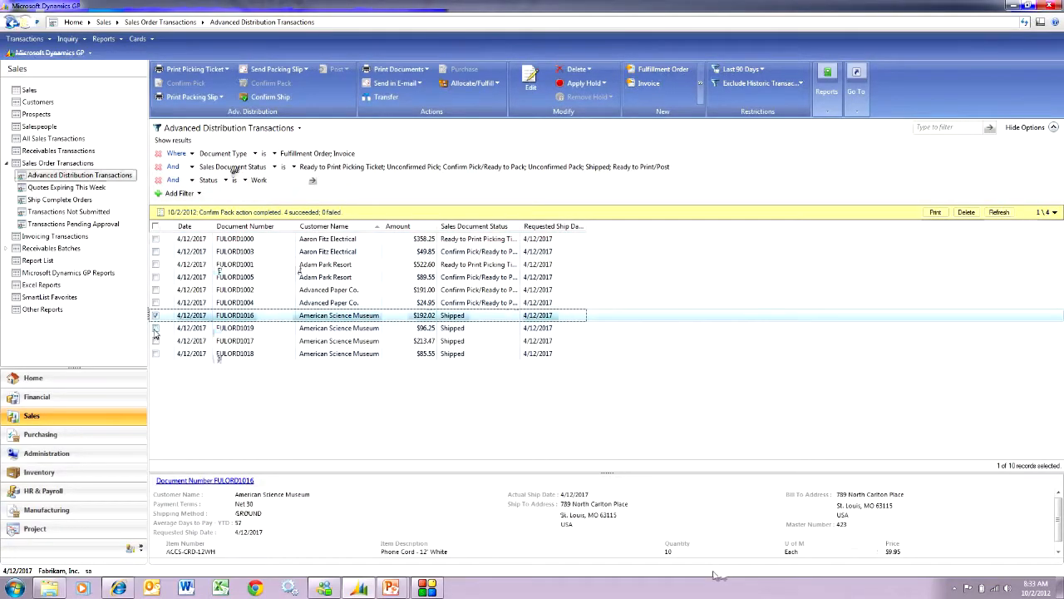
left_click(156, 353)
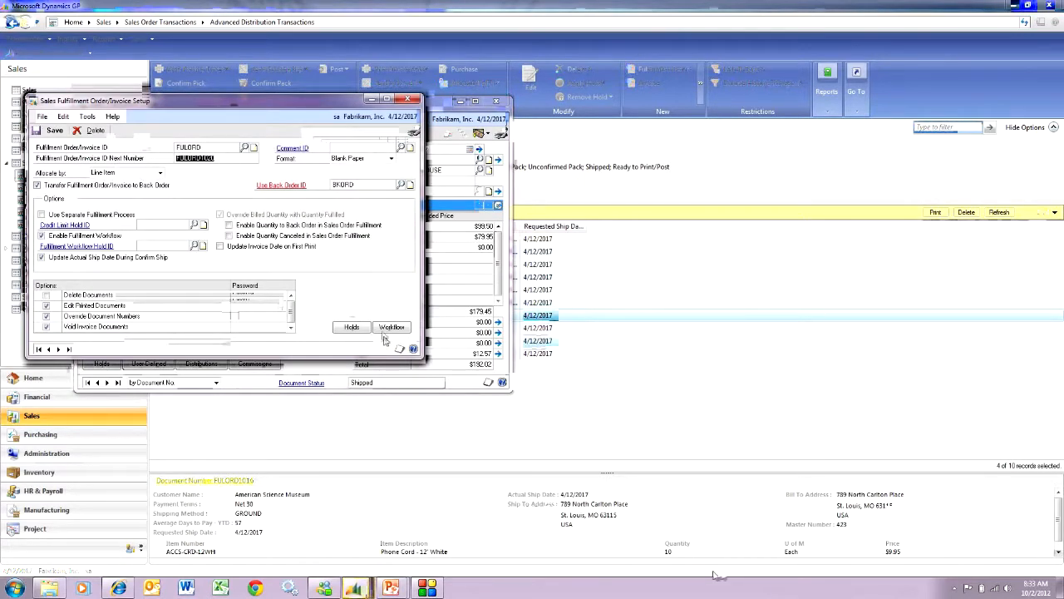
- Review the Sales Fulfillment Document Workflow Setup and close it back to the Sales area page
left_click(392, 326)
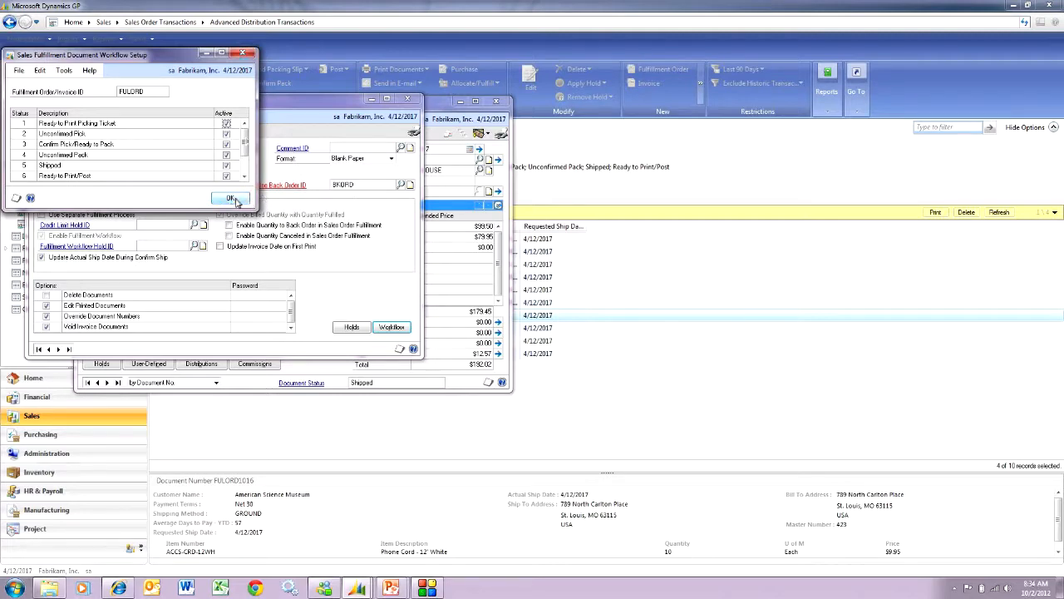
left_click(231, 196)
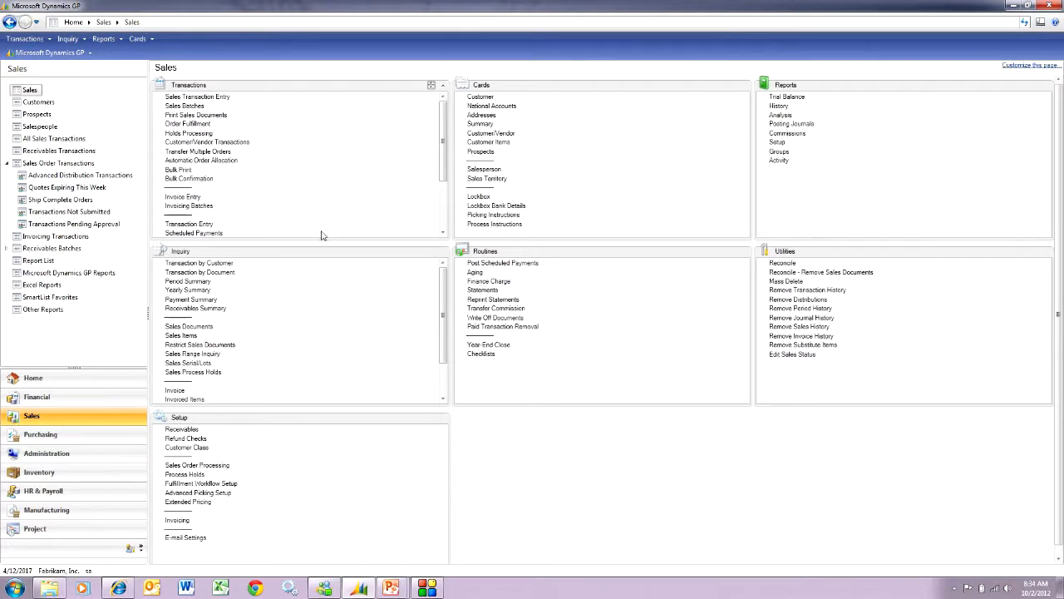
- Start Sales Bulk Confirmation with the action set to Confirm Ship for the batch's orders
left_click(190, 178)
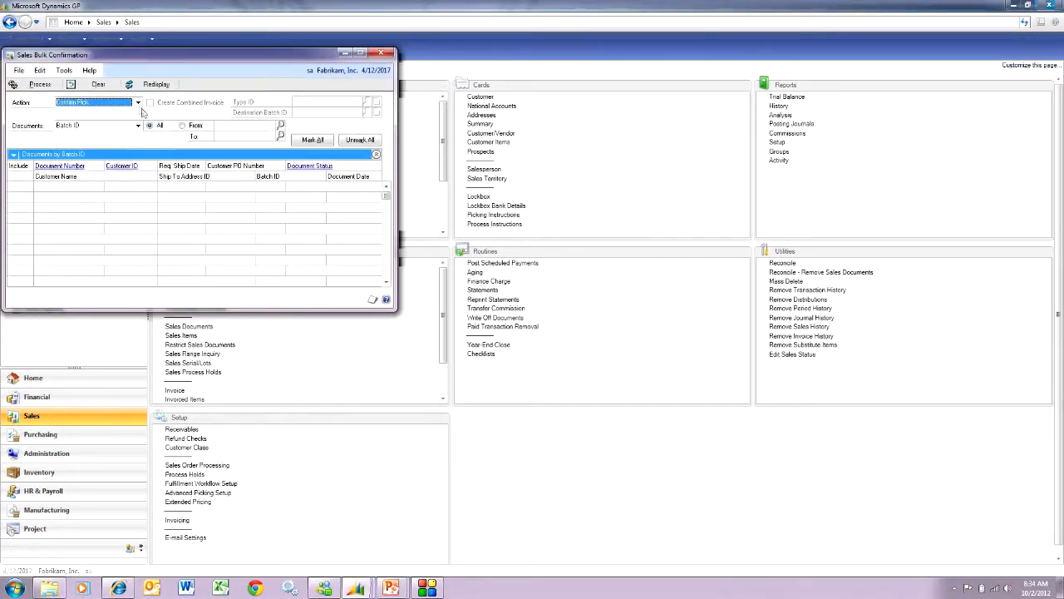
left_click(135, 103)
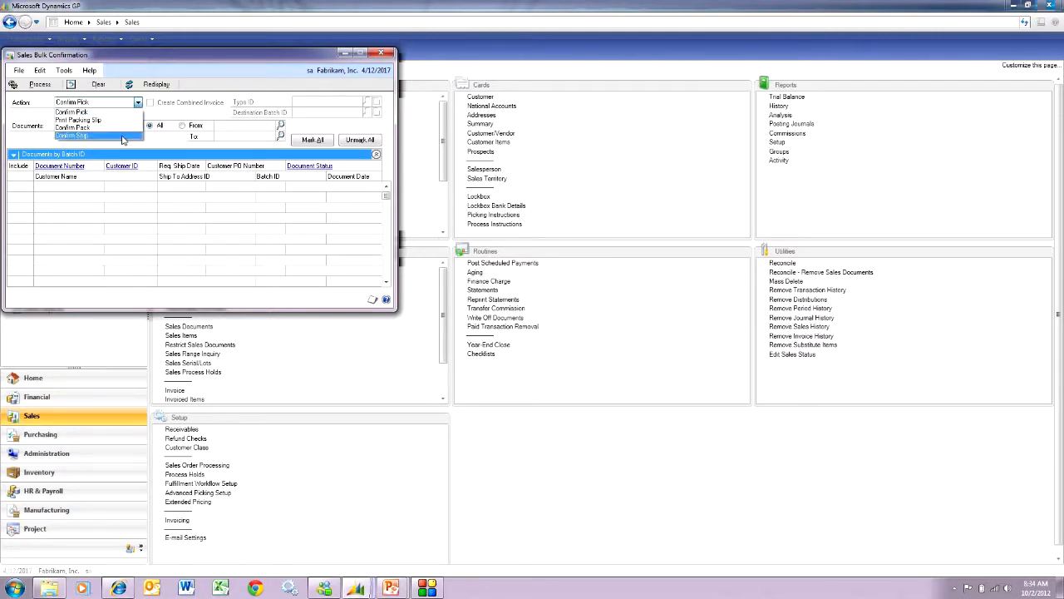
left_click(74, 135)
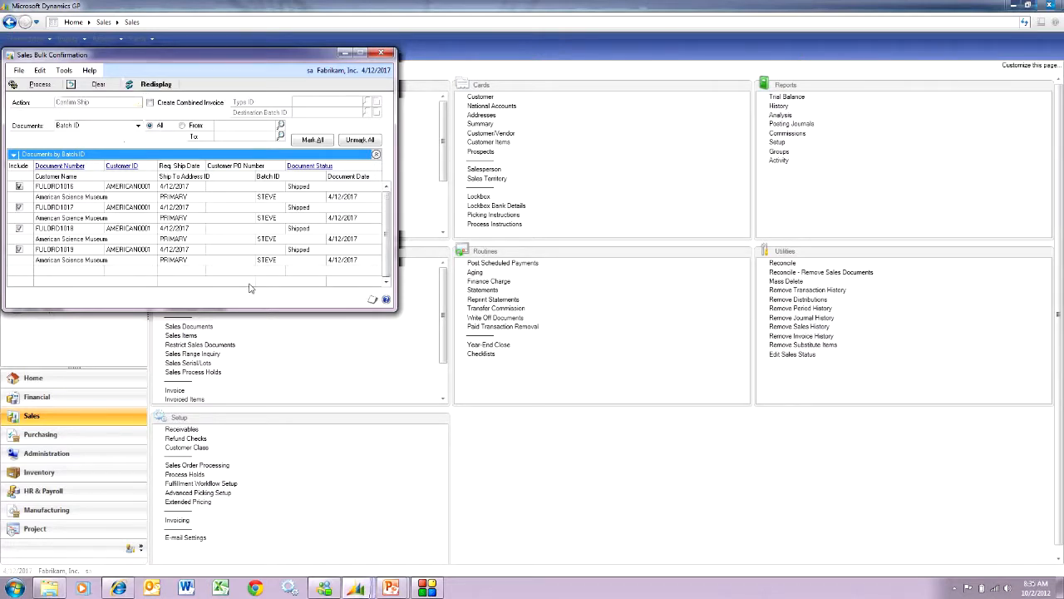
mouse_move(110, 268)
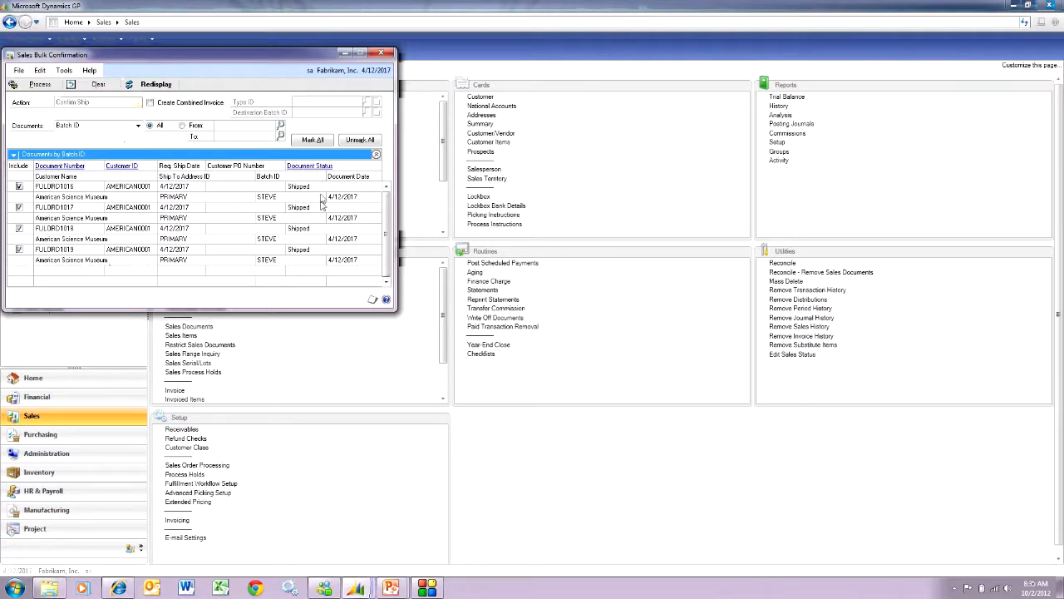
mouse_move(326, 264)
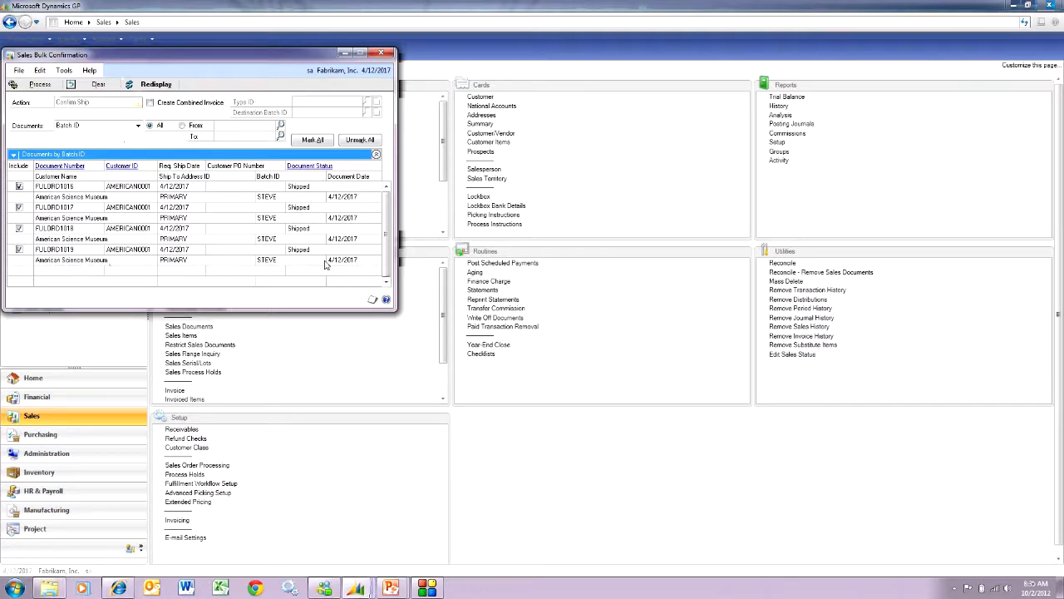
- Enable Create Combined Invoice with type STDINV and batch STEVE, then process the marked orders
left_click(152, 101)
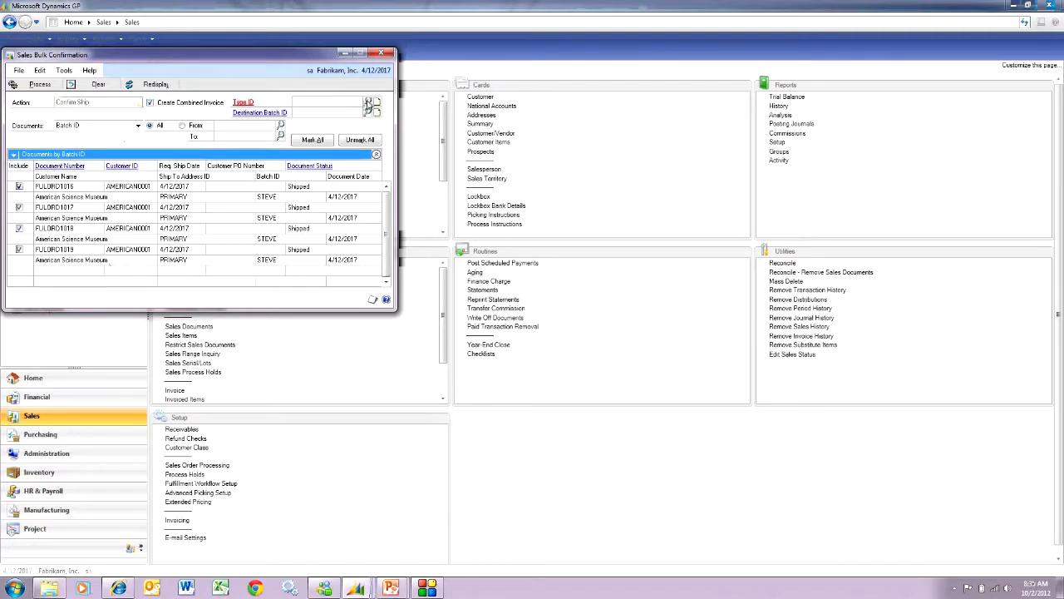
left_click(374, 103)
type("STEVE")
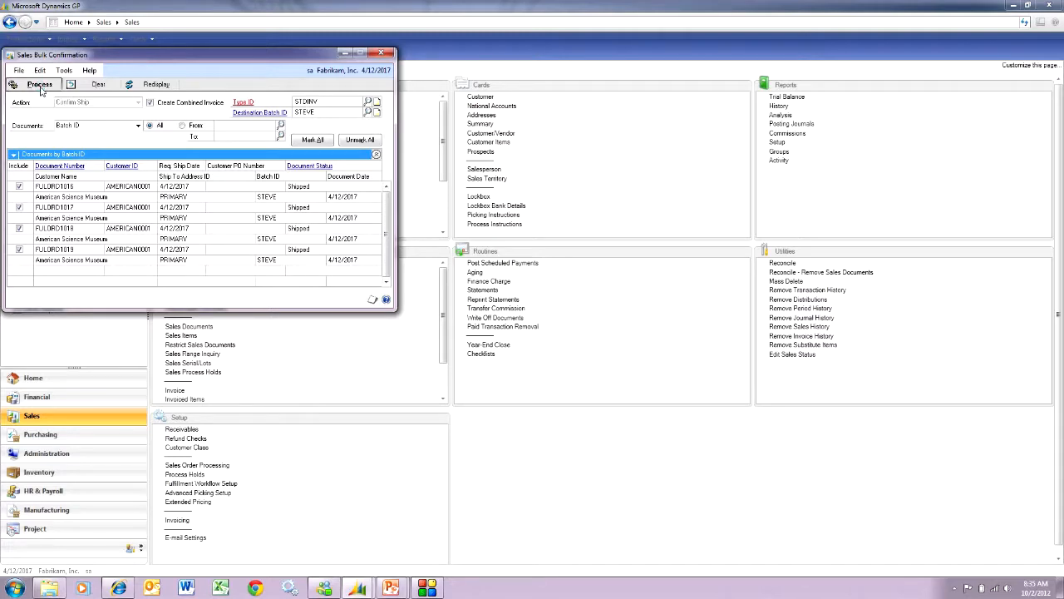
left_click(33, 87)
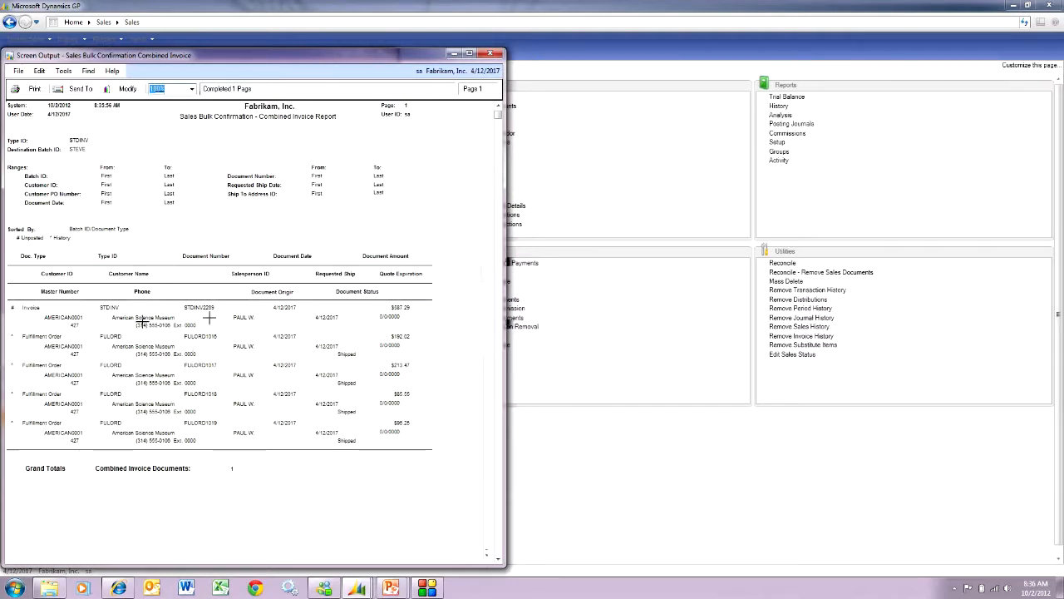
mouse_move(226, 315)
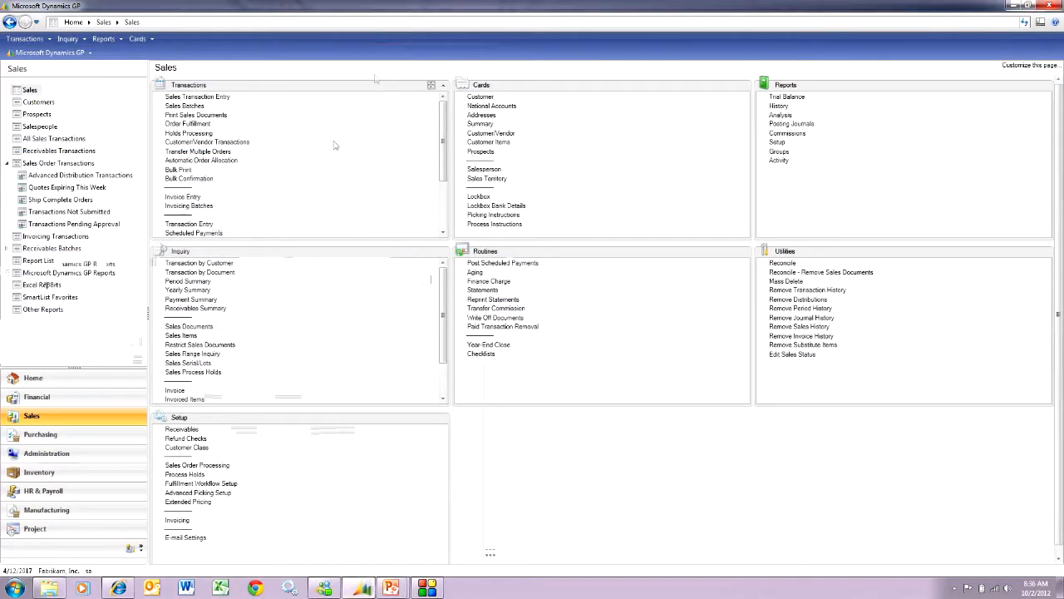
- Leave the Combined Invoice Report and go to Sales Transaction Entry
left_click(196, 96)
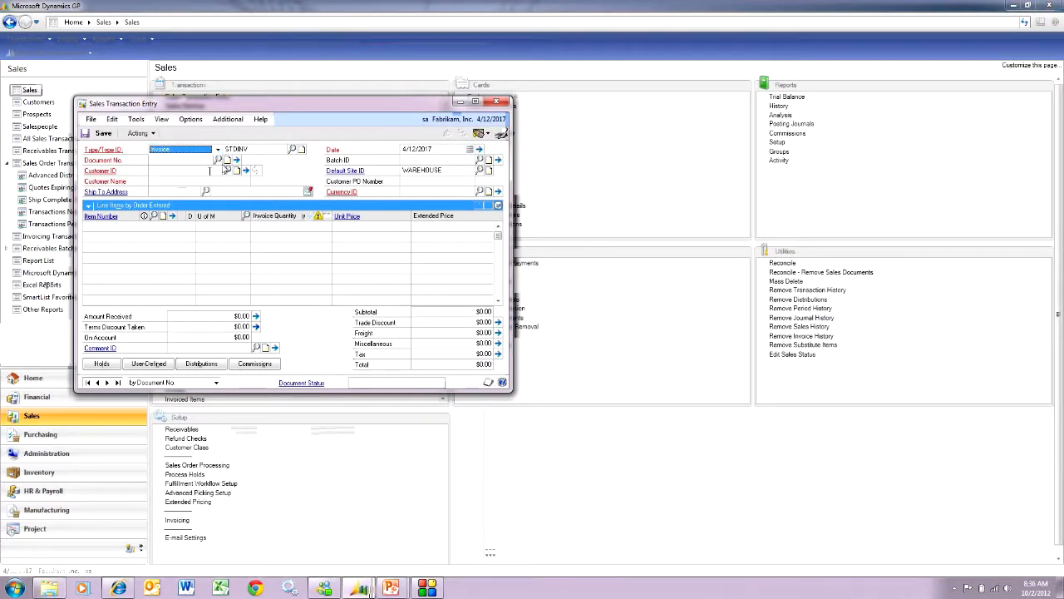
- Load the new combined American Science Museum invoice via the Document No. lookup
left_click(219, 160)
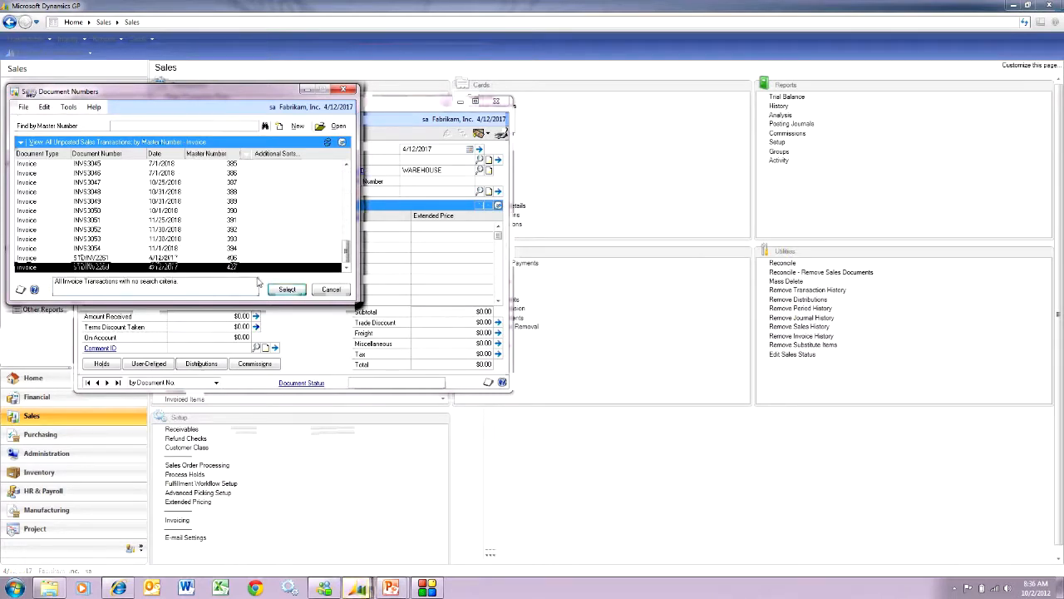
left_click(286, 289)
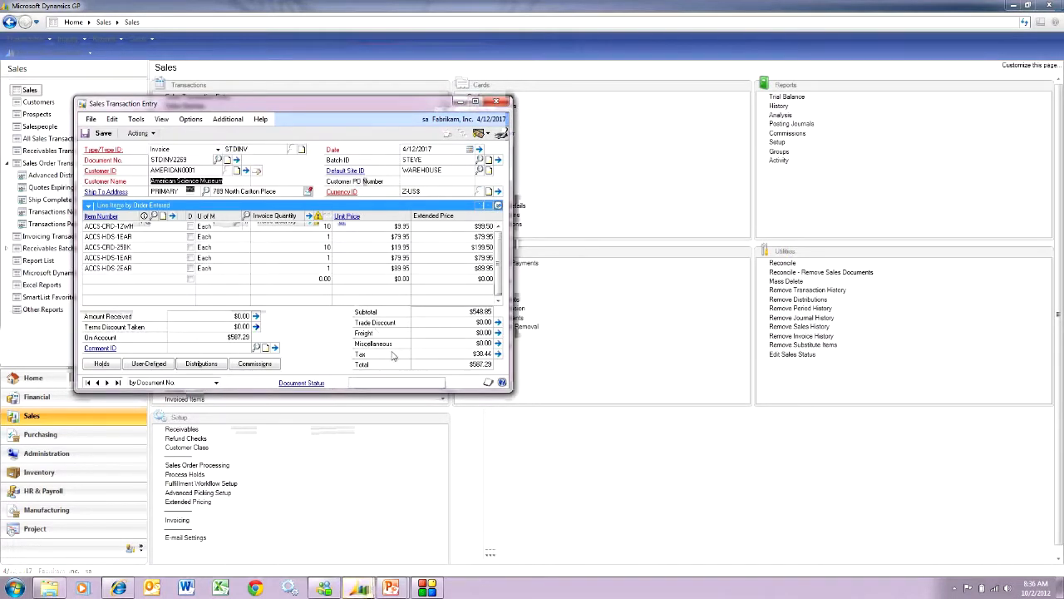